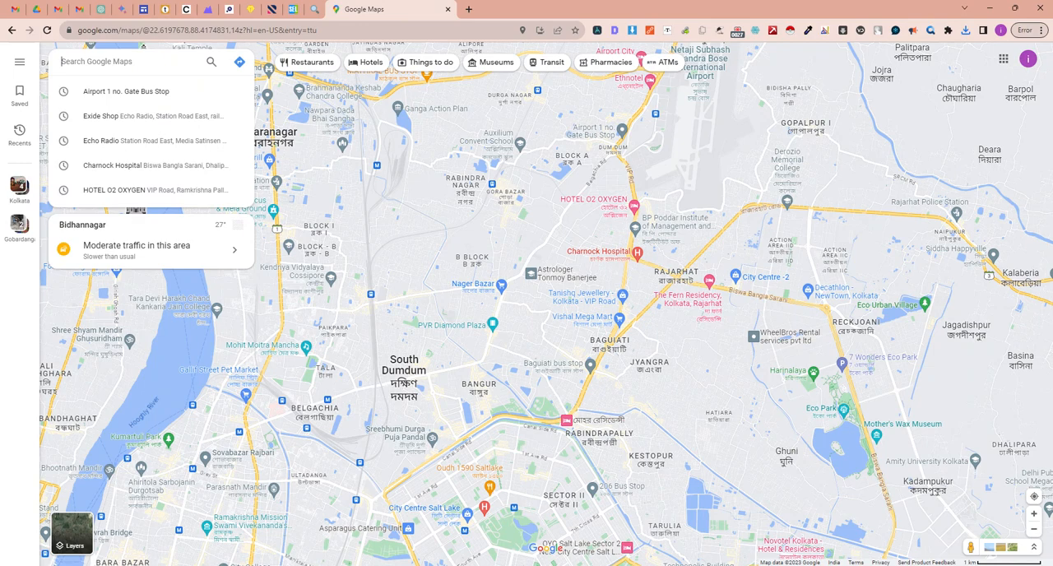
mouse_move(550, 227)
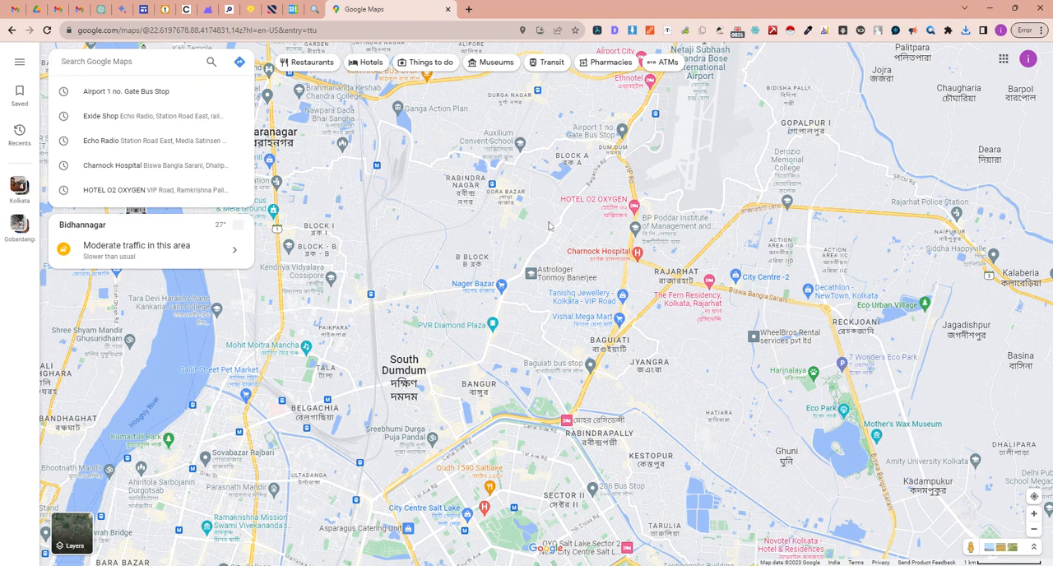
mouse_move(534, 221)
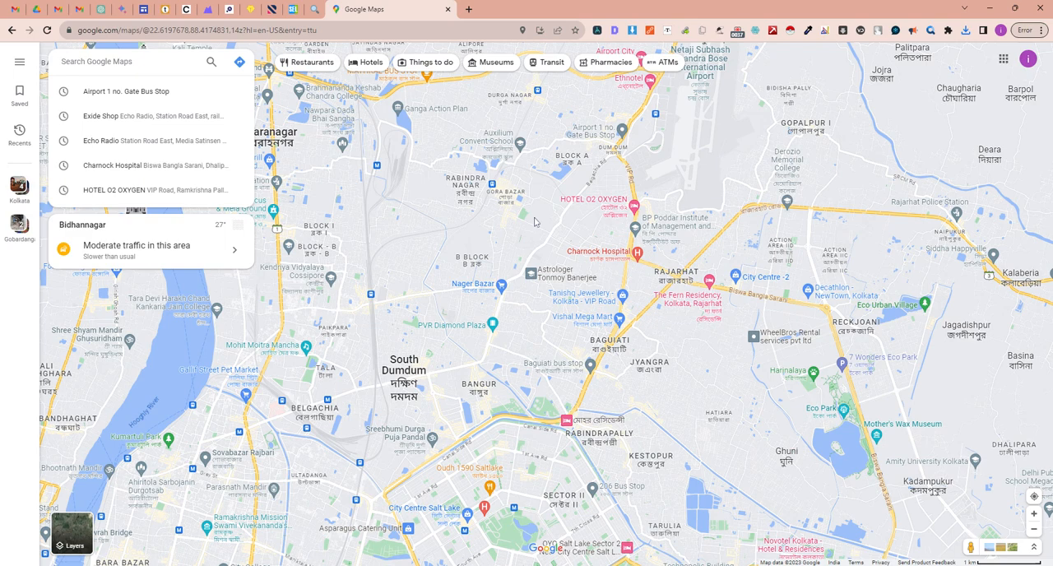
Step: Search for Dum Dum Cantonment station and scroll through its Reviews tab
click(508, 203)
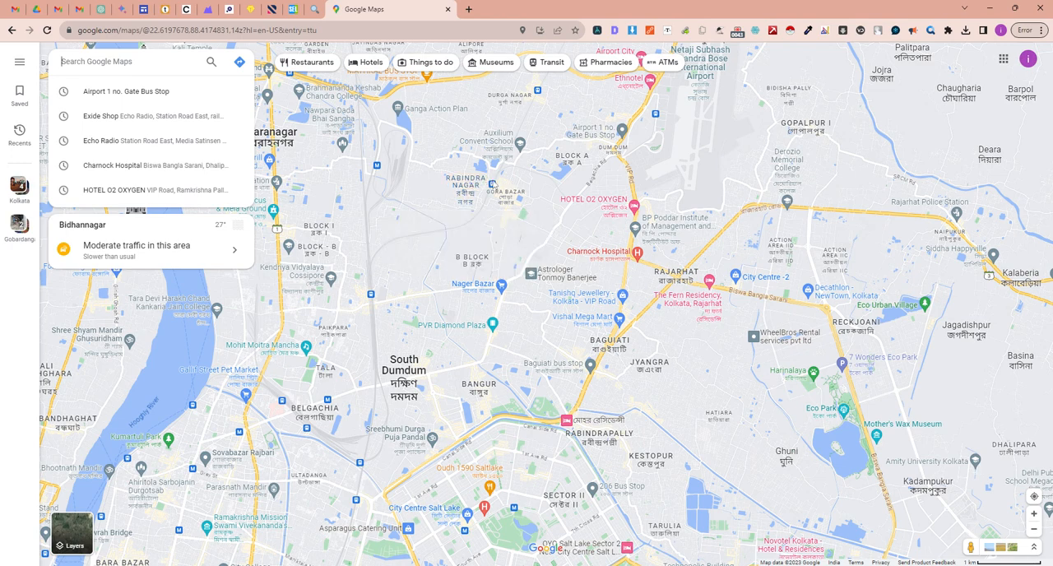
click(493, 173)
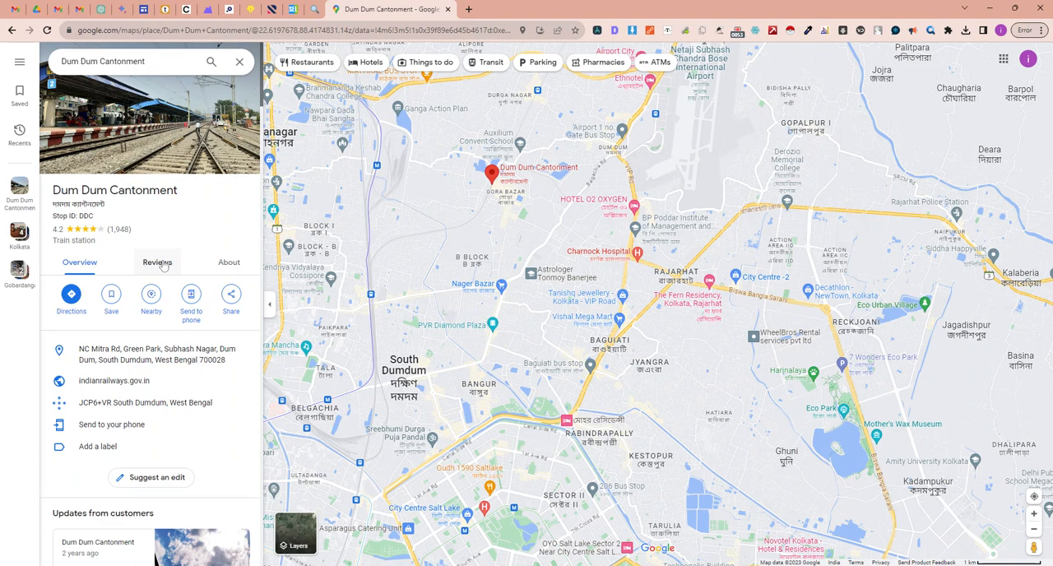
click(157, 262)
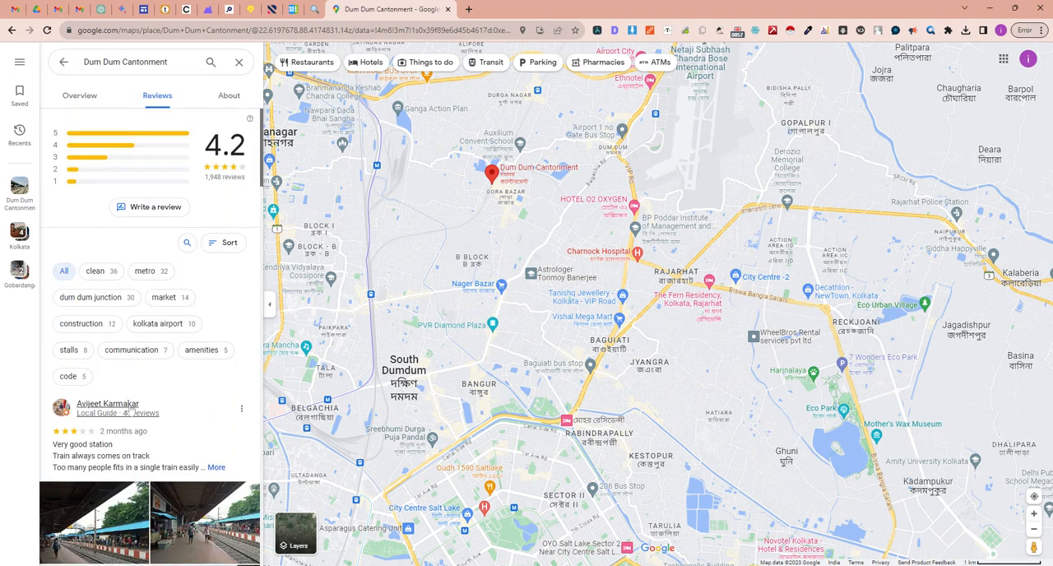
scroll(down, 3)
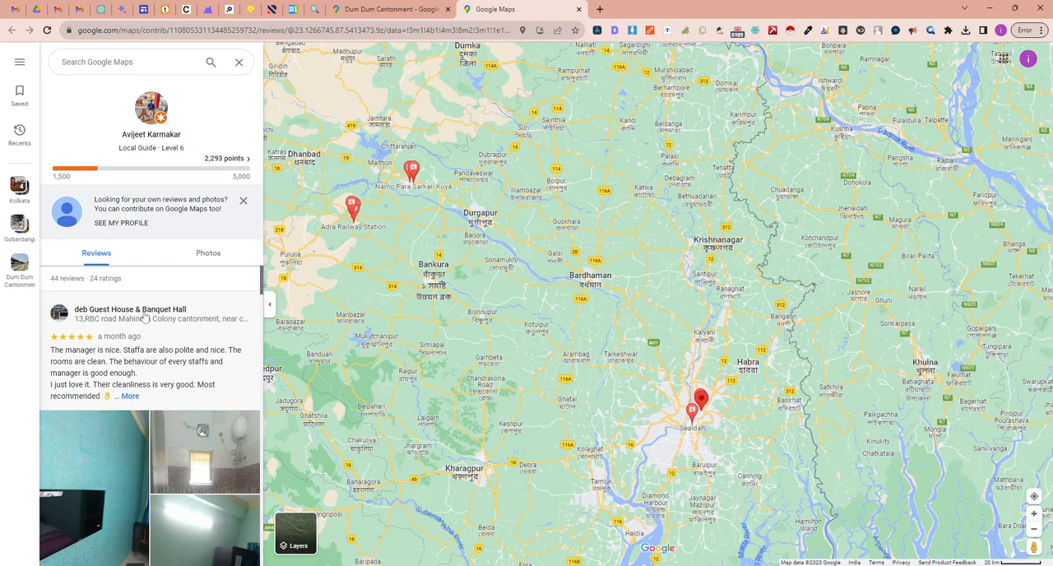
Step: Scroll through reviewer Avijeet Karmakar's list of reviewed places
scroll(down, 3)
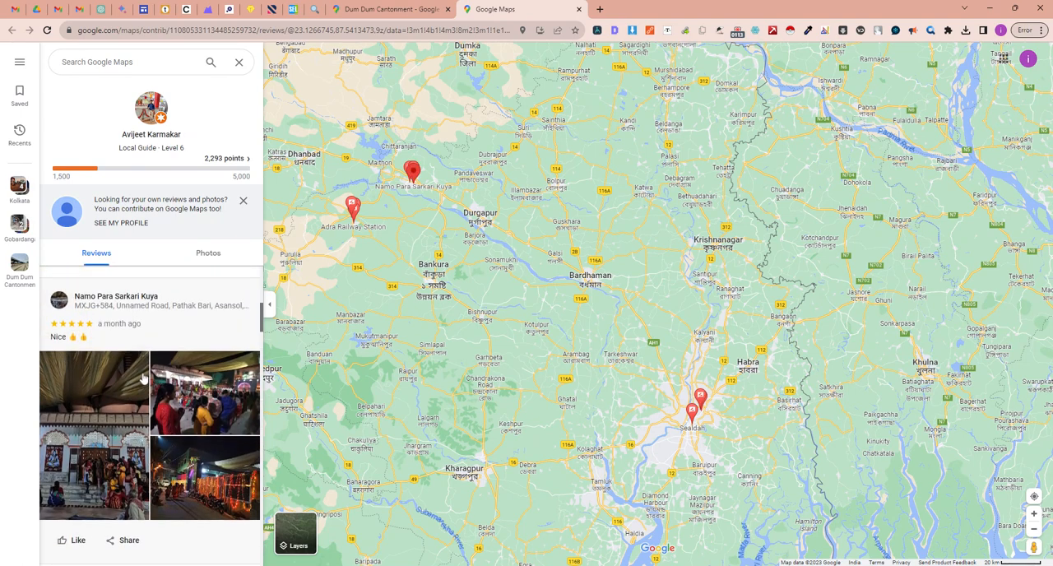
scroll(down, 3)
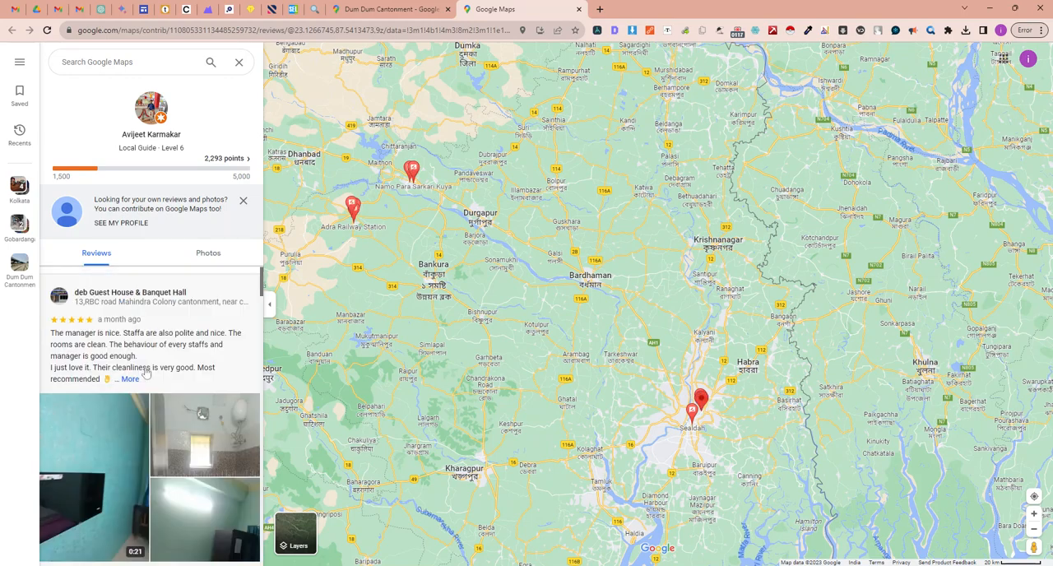
scroll(down, 3)
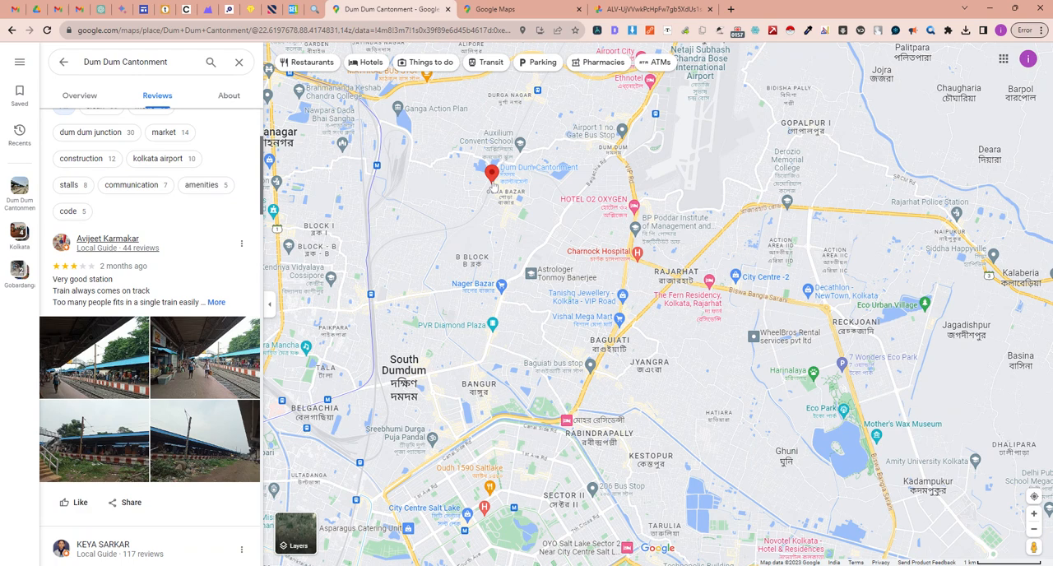
click(490, 174)
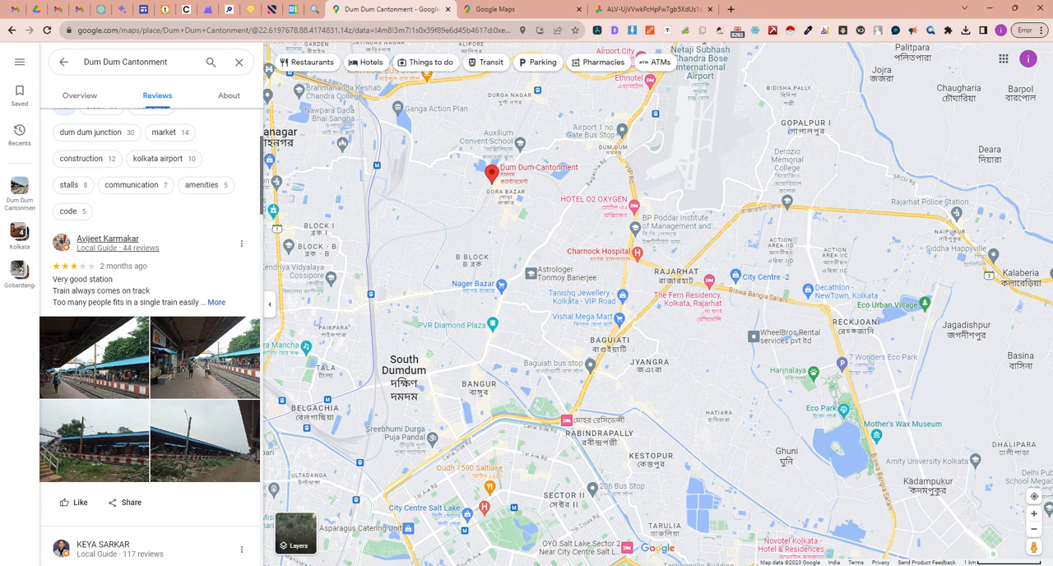
mouse_move(158, 337)
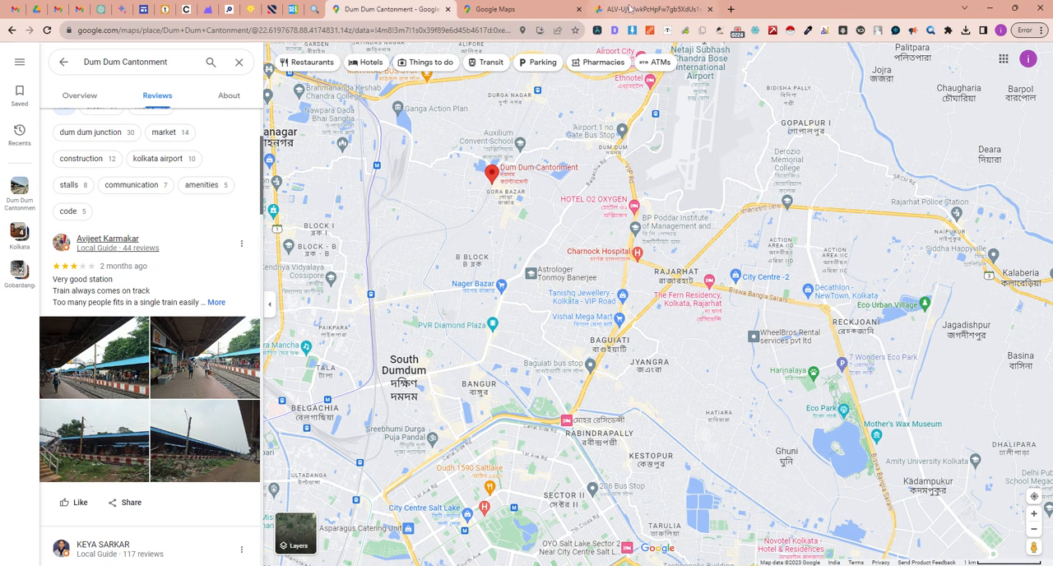
Step: Switch to the lh3.googleusercontent.com tab showing the reviewer's profile photo
click(650, 9)
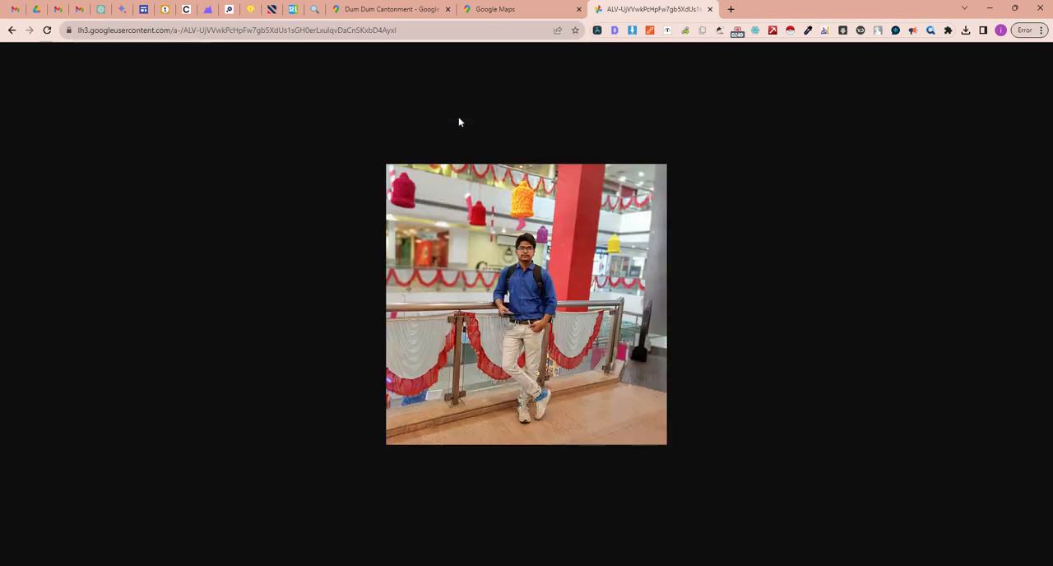
mouse_move(494, 274)
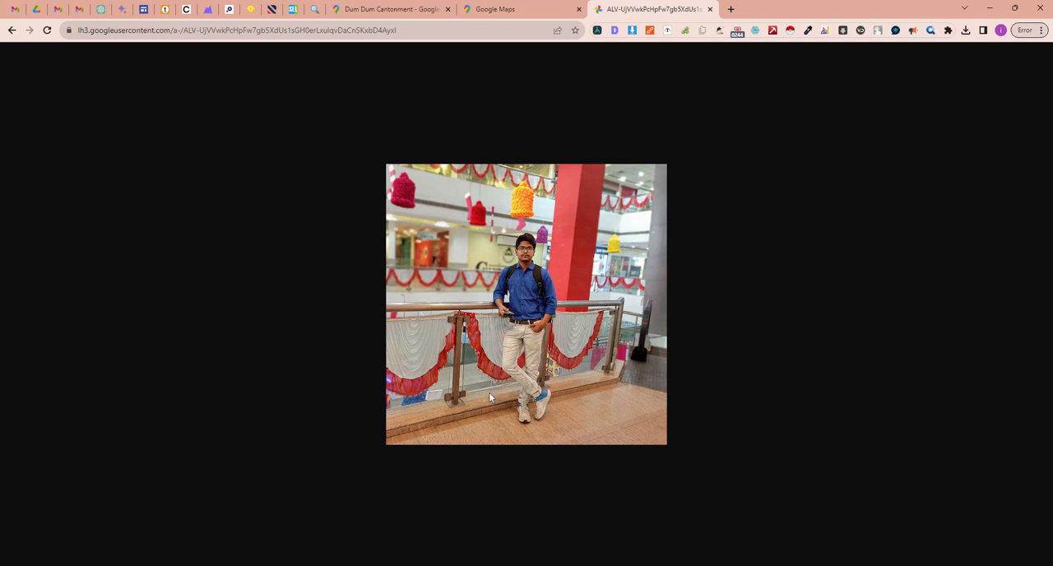
mouse_move(567, 269)
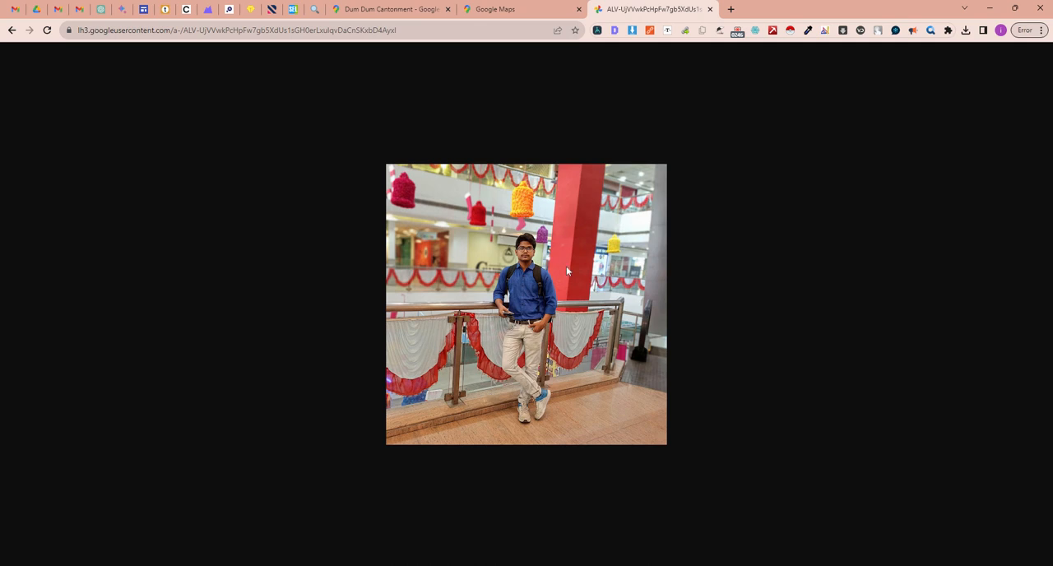
mouse_move(577, 300)
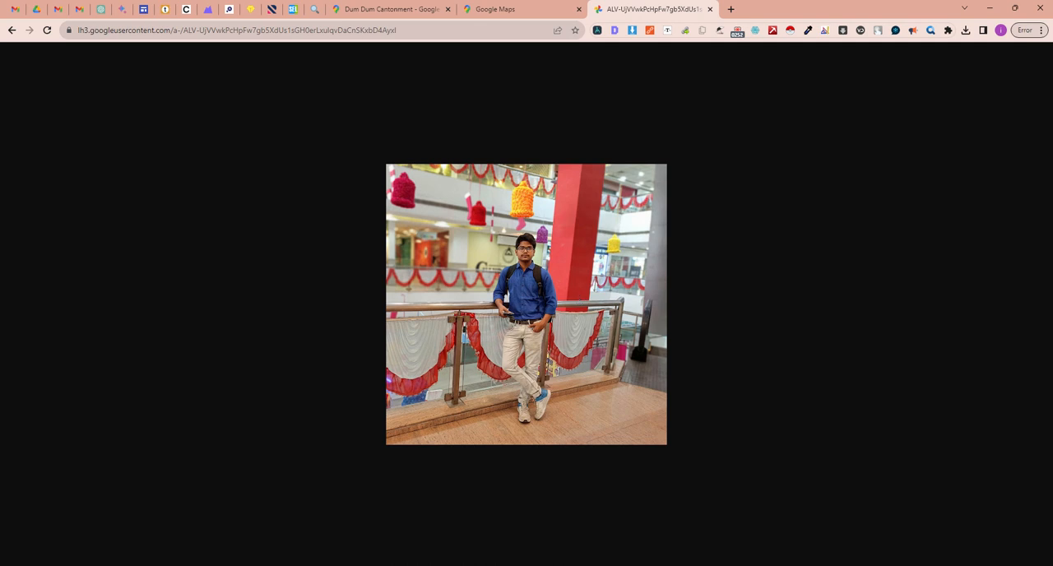
mouse_move(565, 194)
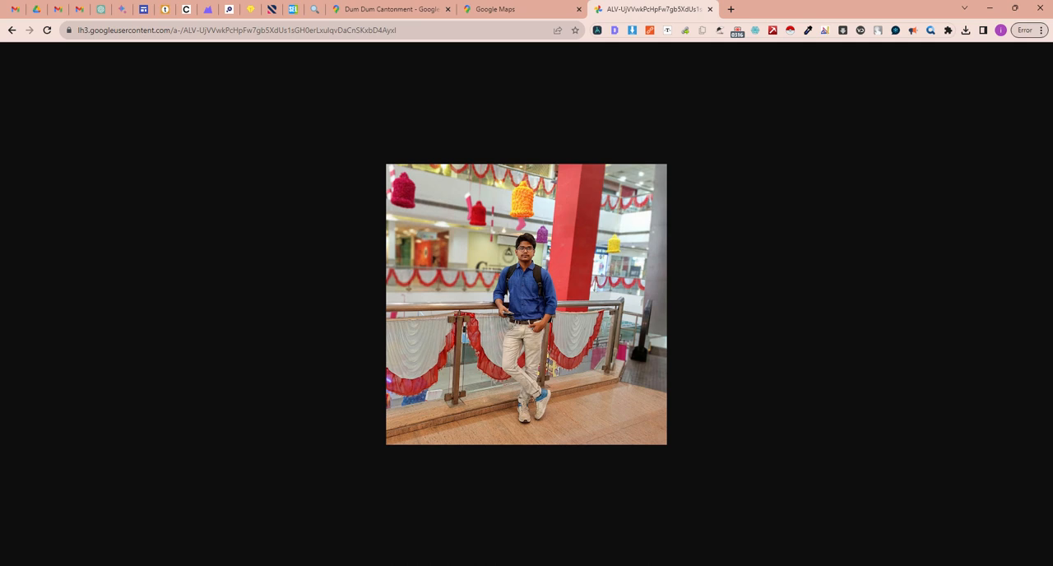
mouse_move(565, 178)
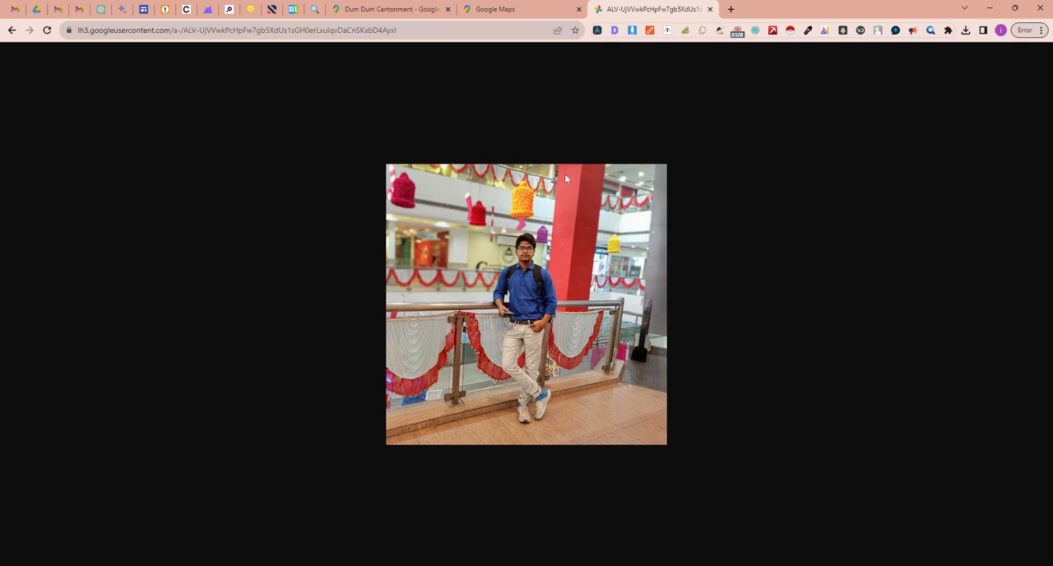
mouse_move(493, 9)
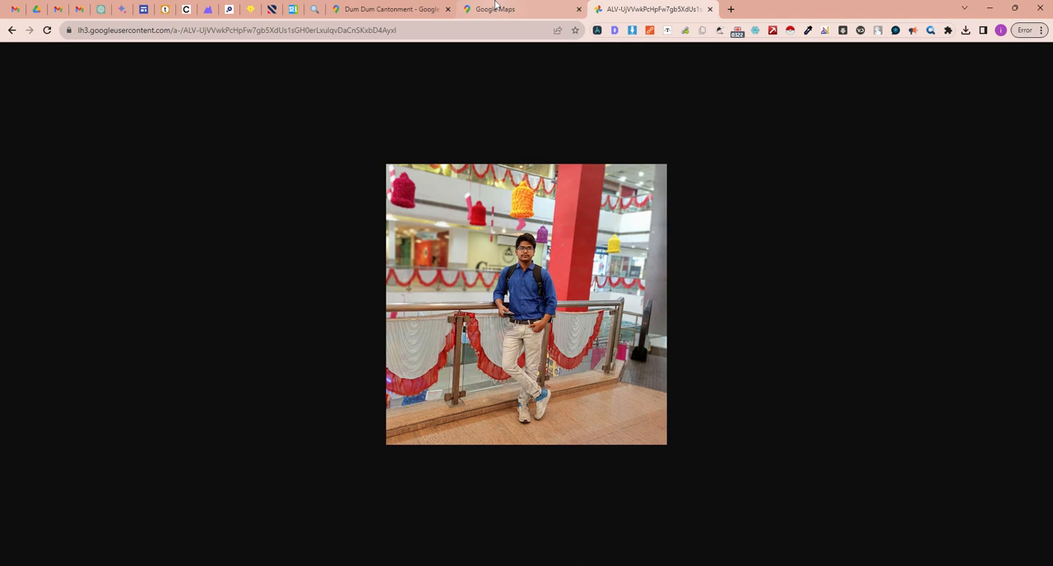
Step: Open the reviewer's full-size profile photo in a fourth Chrome tab
click(521, 10)
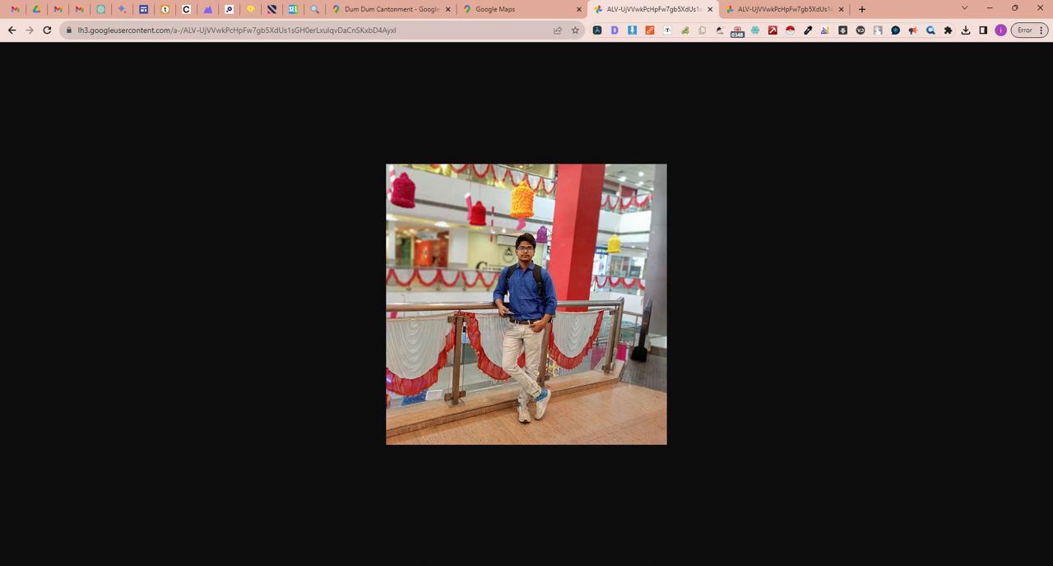
mouse_move(599, 181)
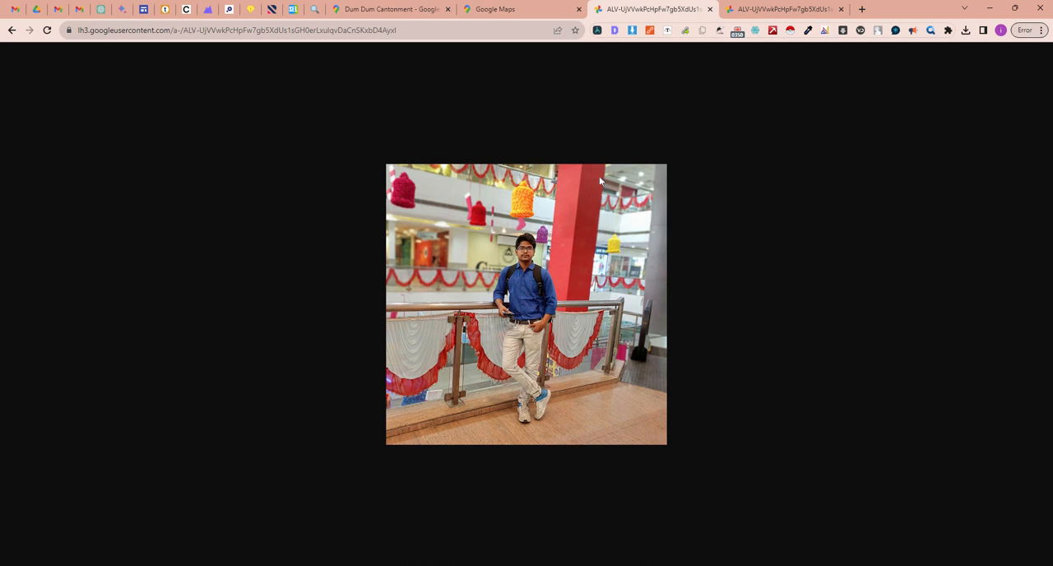
mouse_move(593, 207)
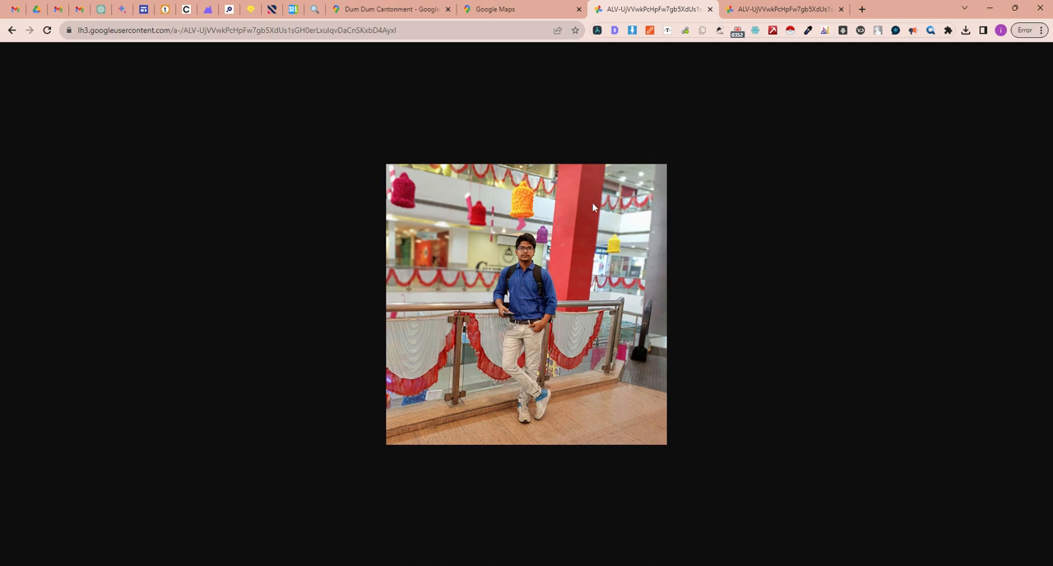